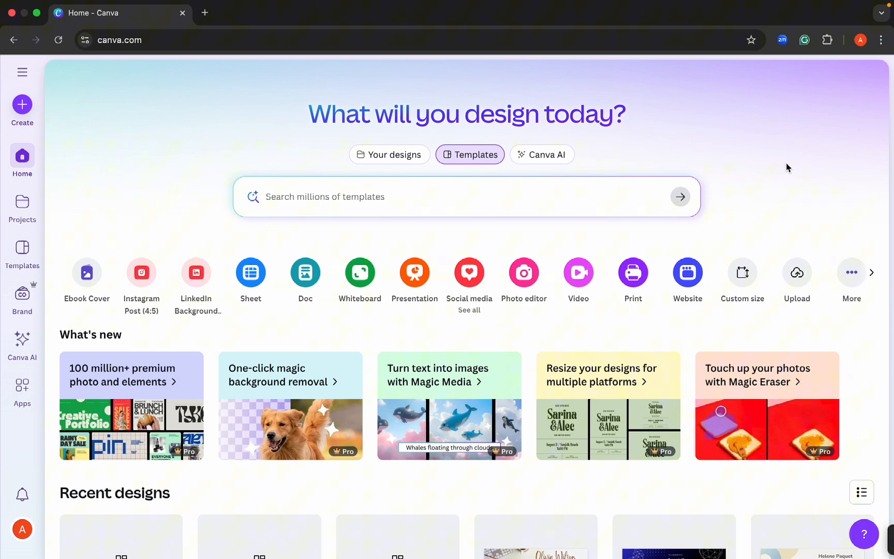
mouse_move(469, 244)
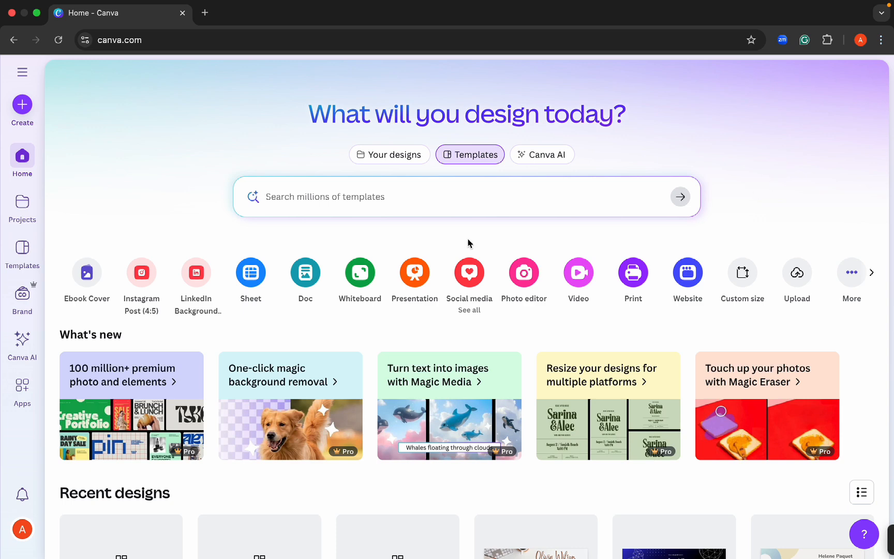
Launch the Create a design panel from the Canva home sidebar.
left_click(21, 105)
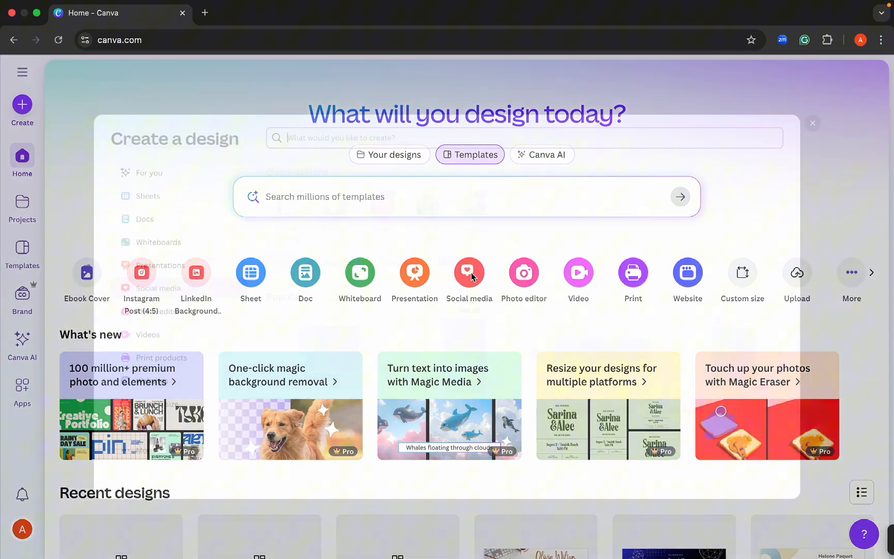
Search the design types for 'carousel' to list LinkedIn, Pinterest, Instagram, Facebook and Twitter carousel formats.
left_click(469, 271)
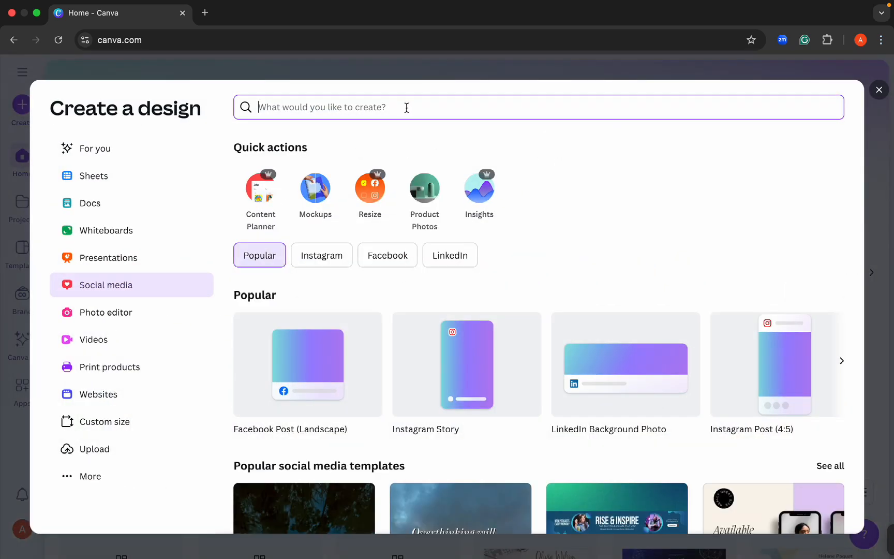
type("carousel")
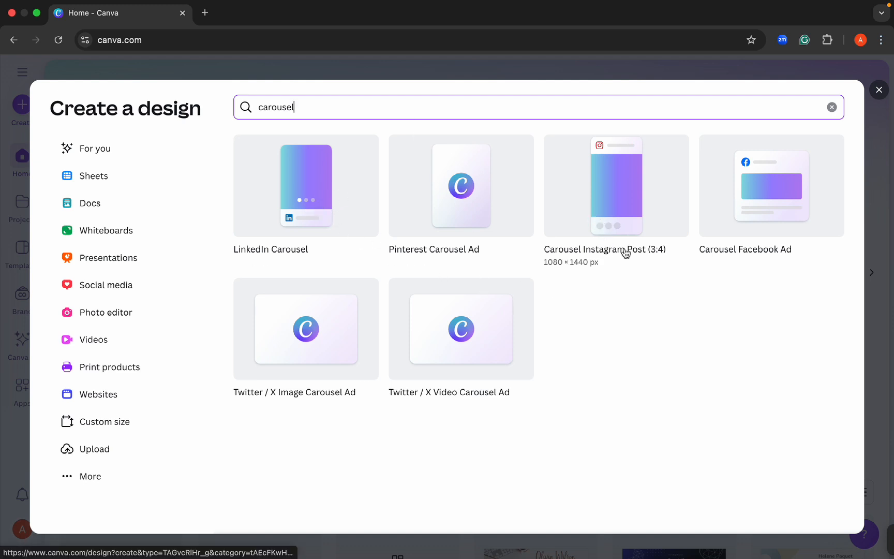
mouse_move(752, 239)
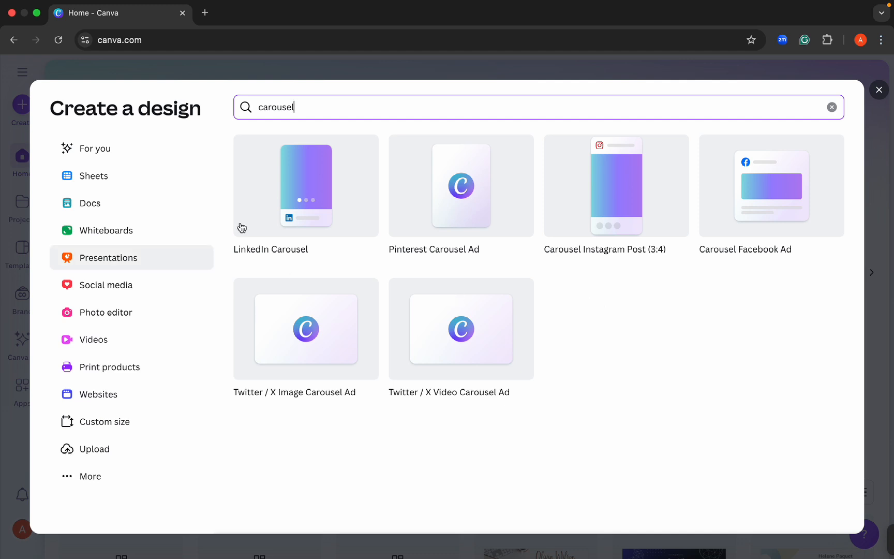
Start a blank LinkedIn Carousel and browse to the Purple Modern Negotiation Techniques template.
left_click(305, 185)
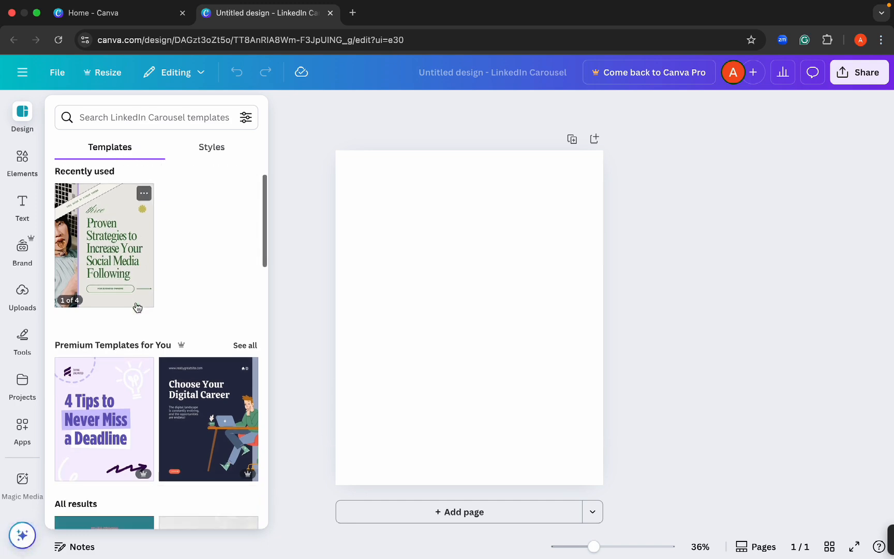
scroll("down", 3)
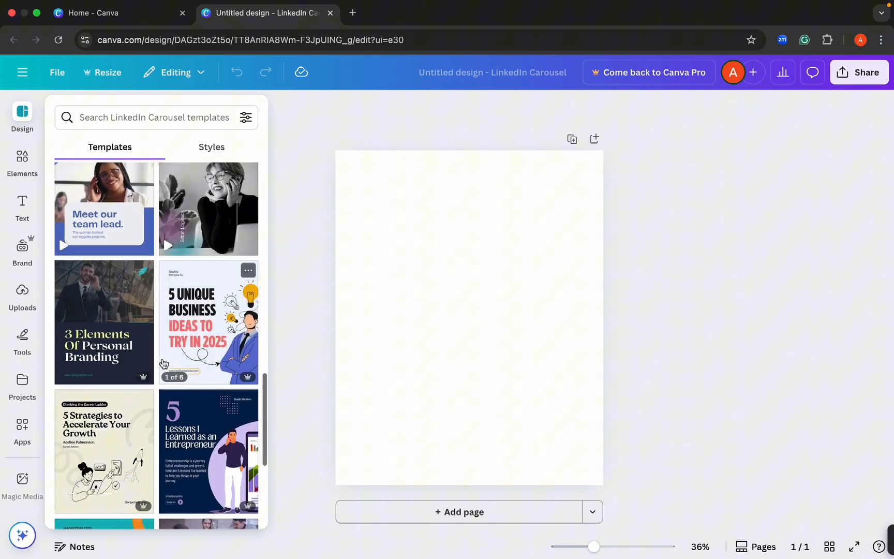
scroll("down", 3)
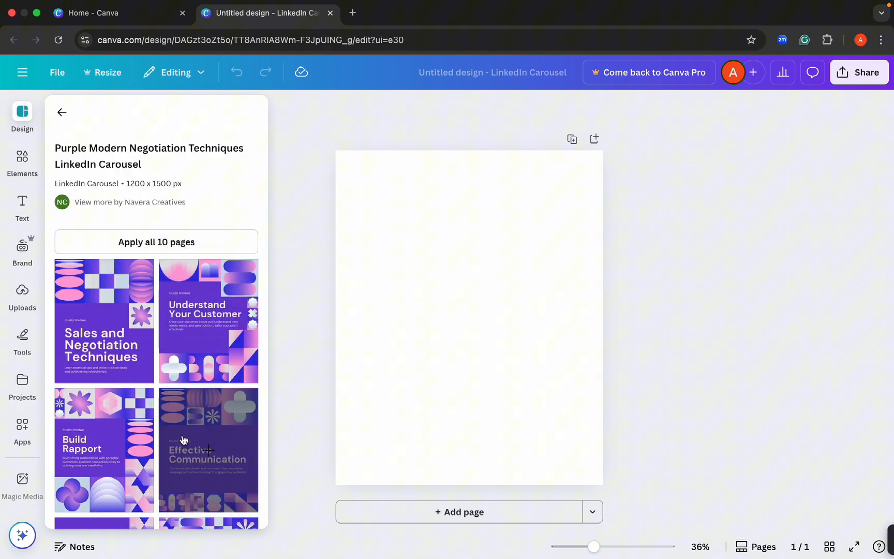
Apply all 10 Purple Modern Negotiation Techniques pages and bring up the Share panel.
scroll("down", 3)
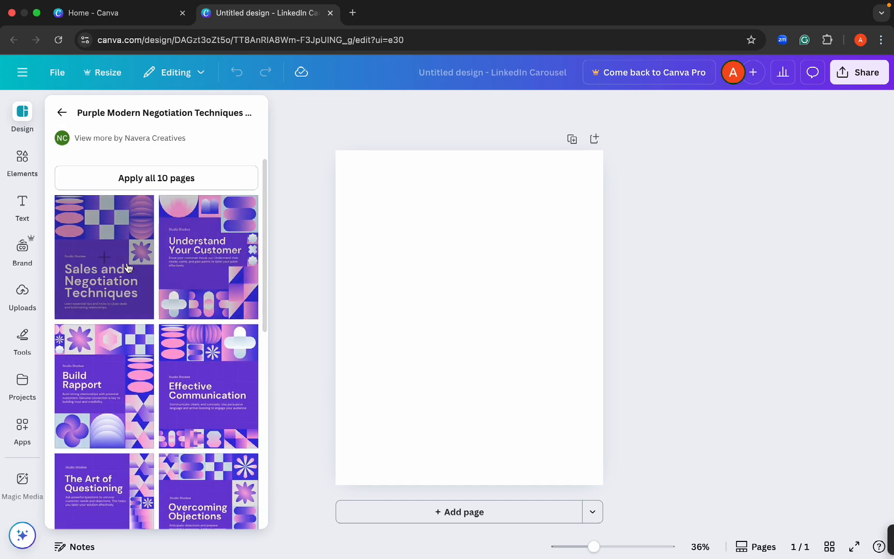
scroll("down", 3)
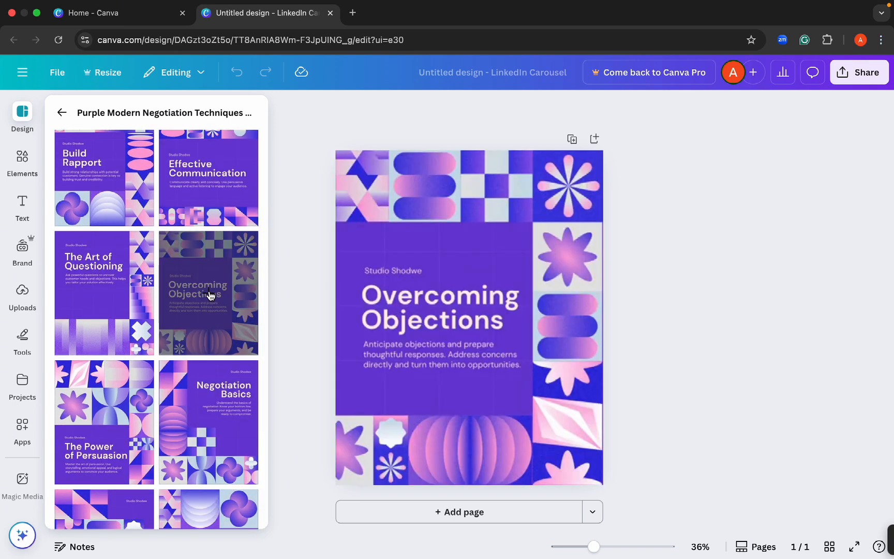
left_click(468, 317)
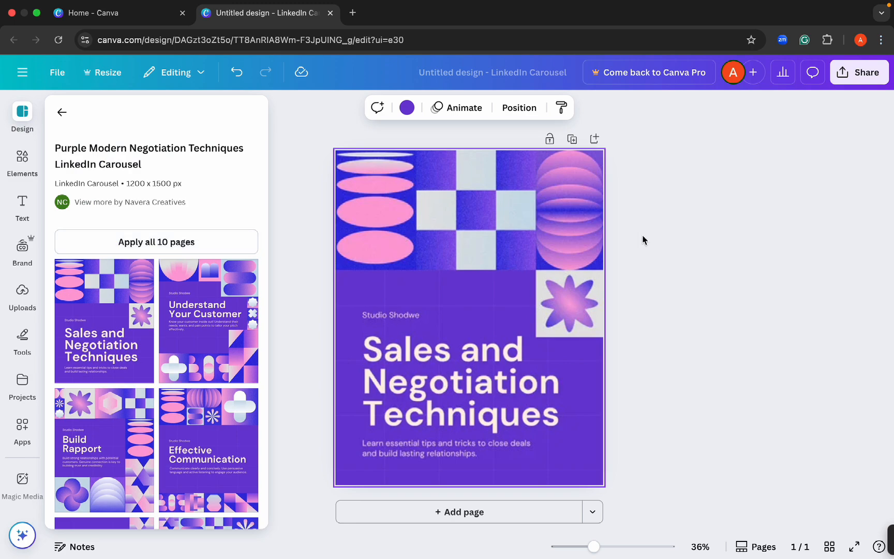
mouse_move(660, 260)
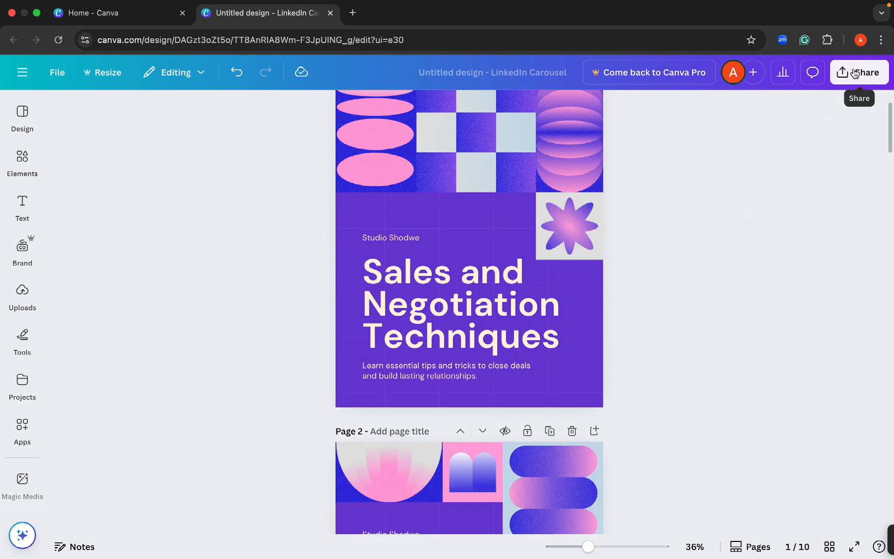
left_click(858, 71)
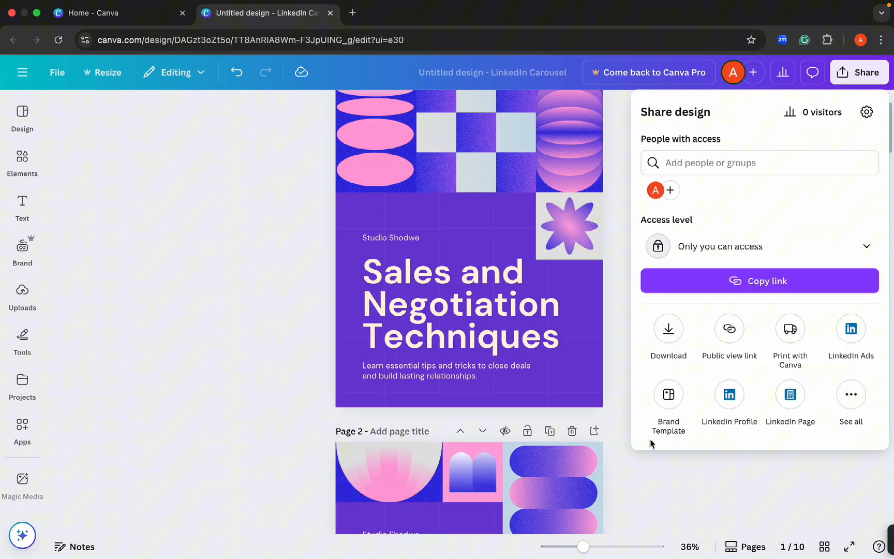